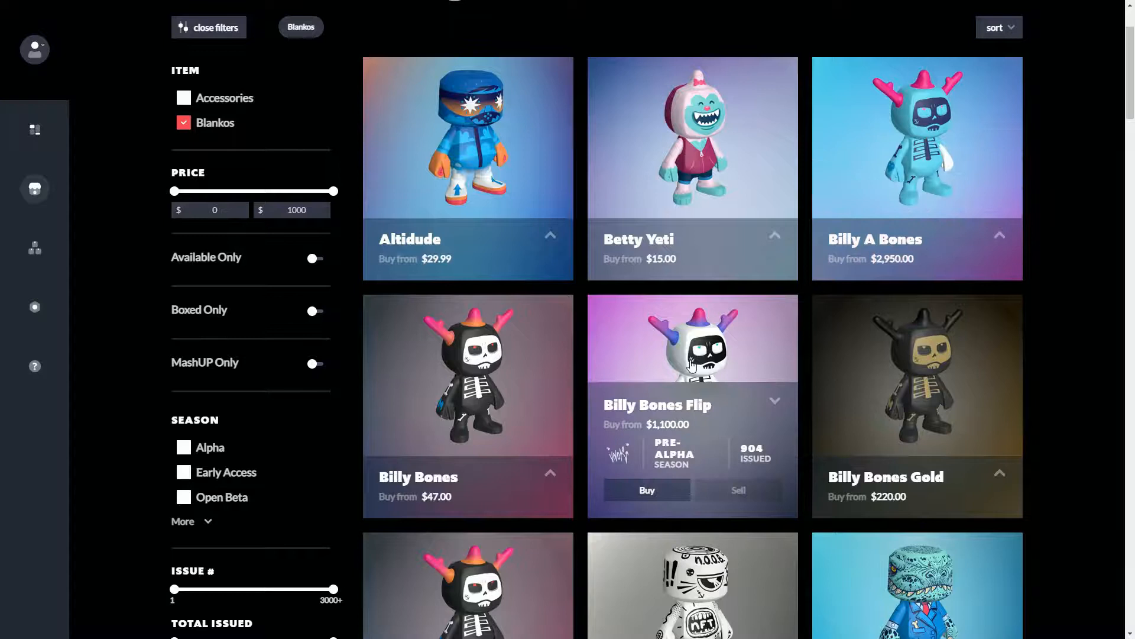
scroll(down, 3)
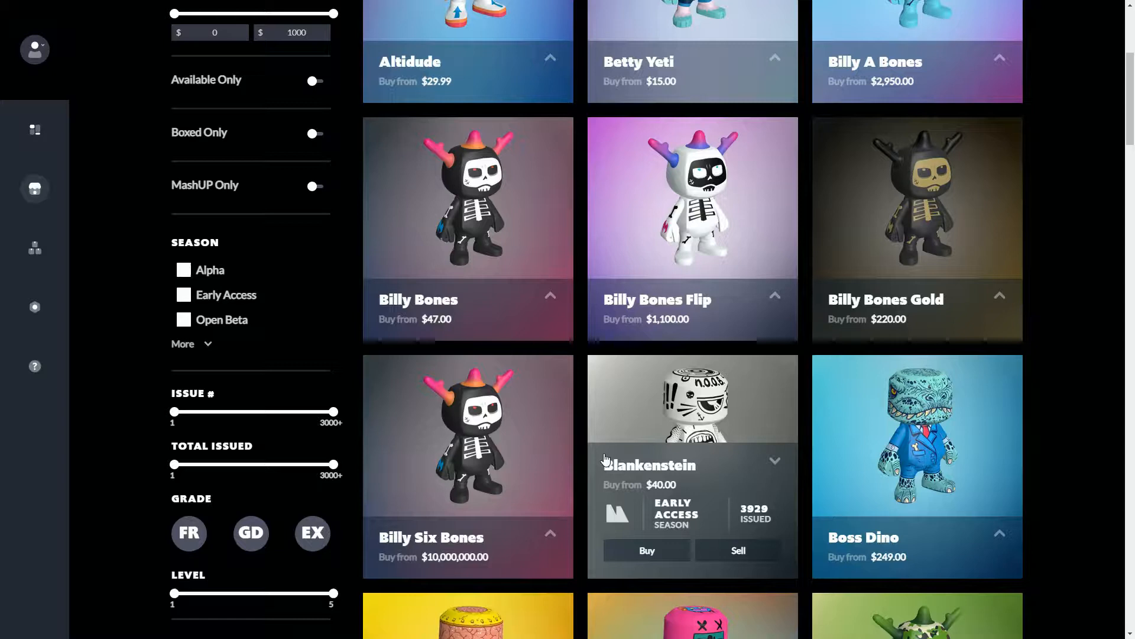
mouse_move(624, 472)
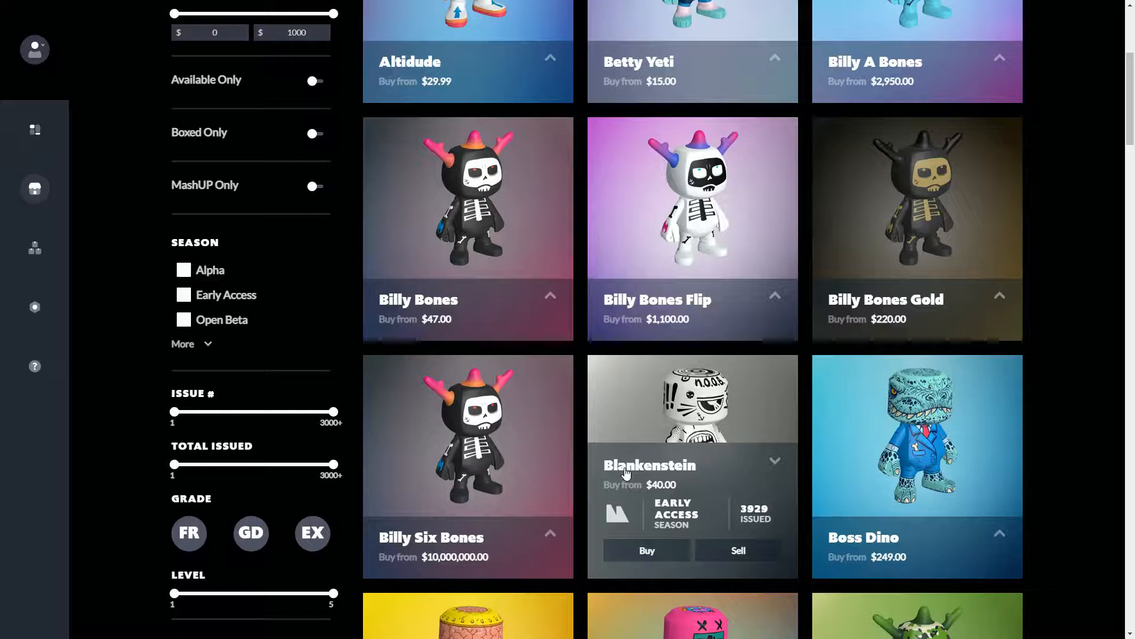
mouse_move(615, 490)
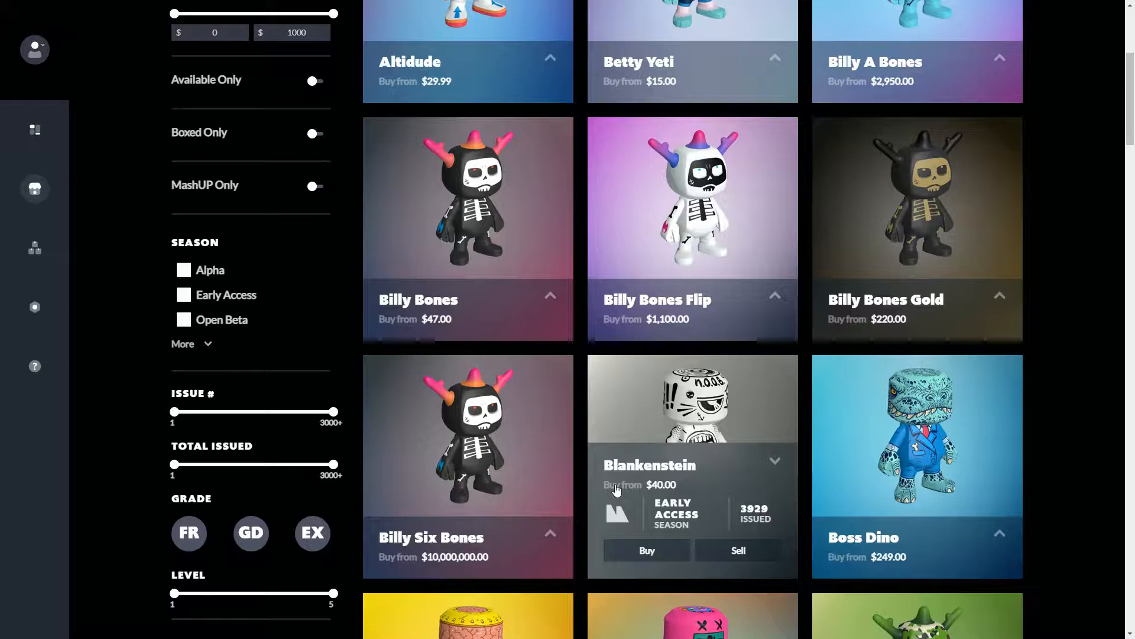
mouse_move(648, 402)
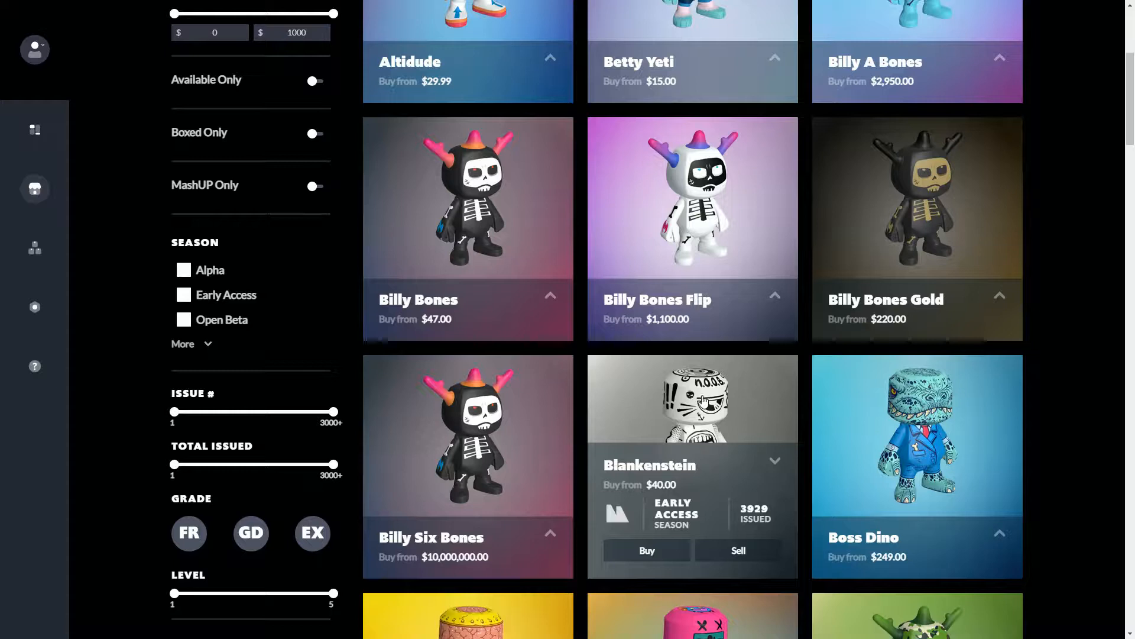
mouse_move(655, 426)
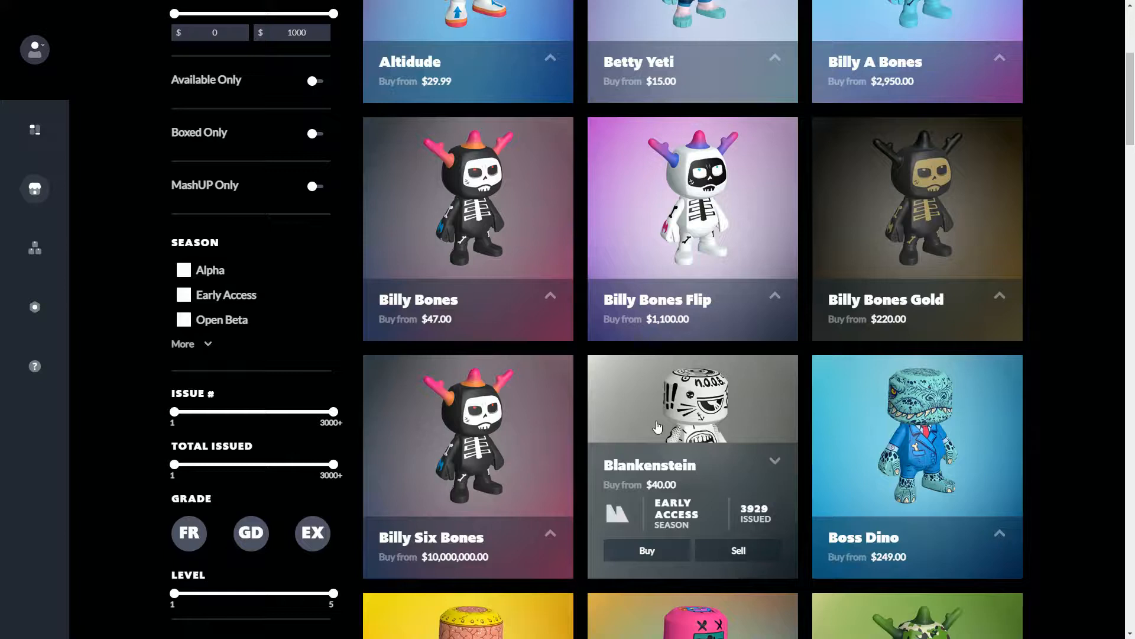
mouse_move(665, 446)
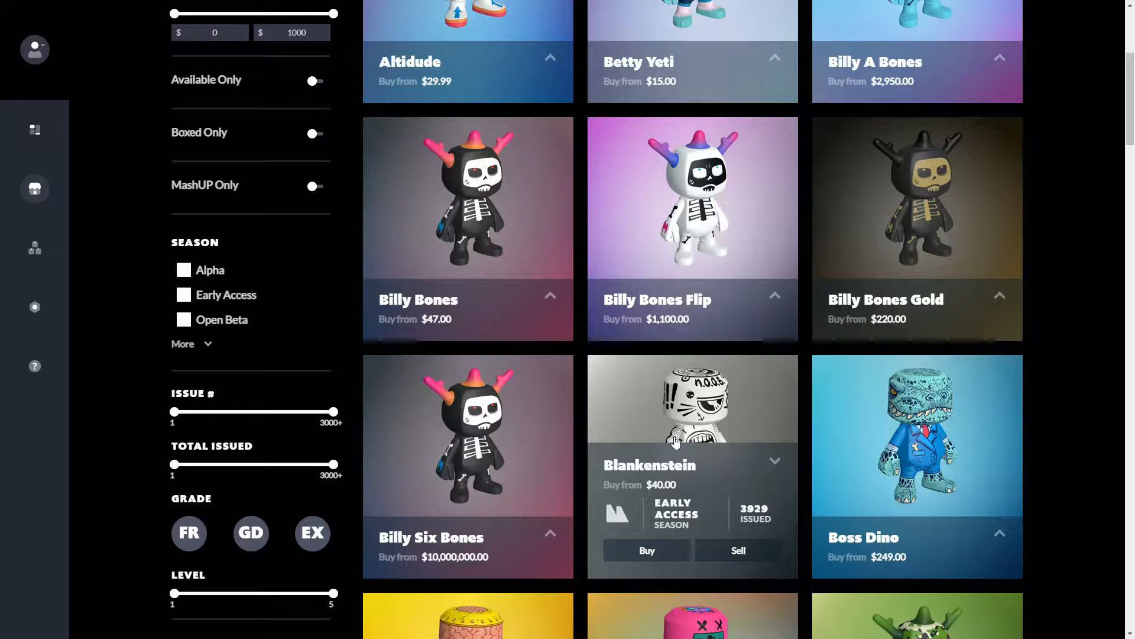
mouse_move(644, 492)
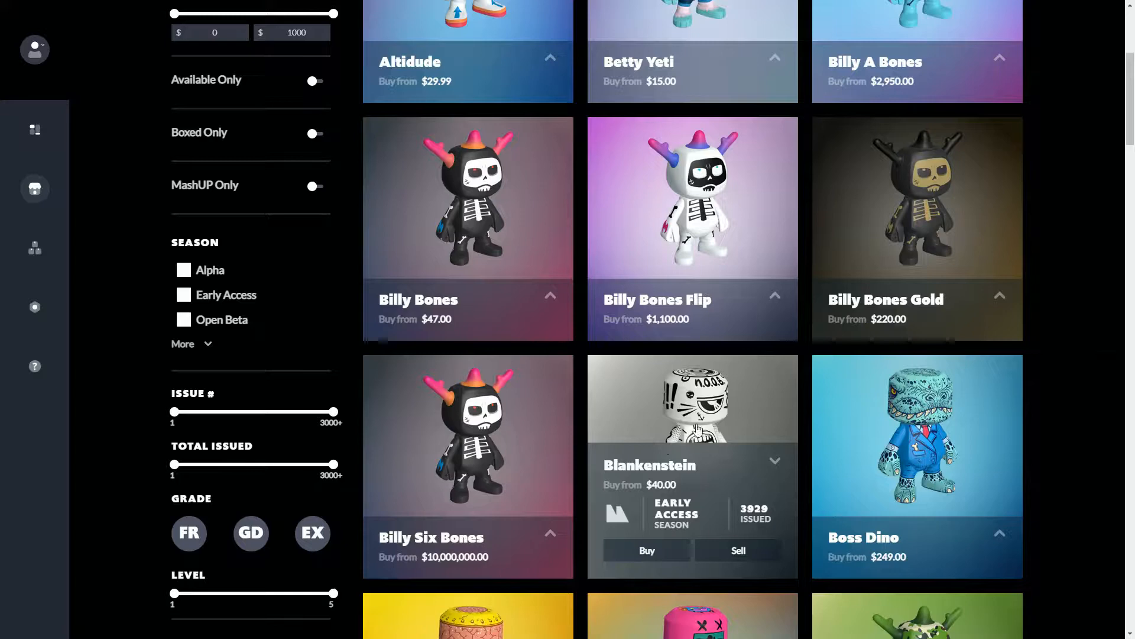
scroll(down, 3)
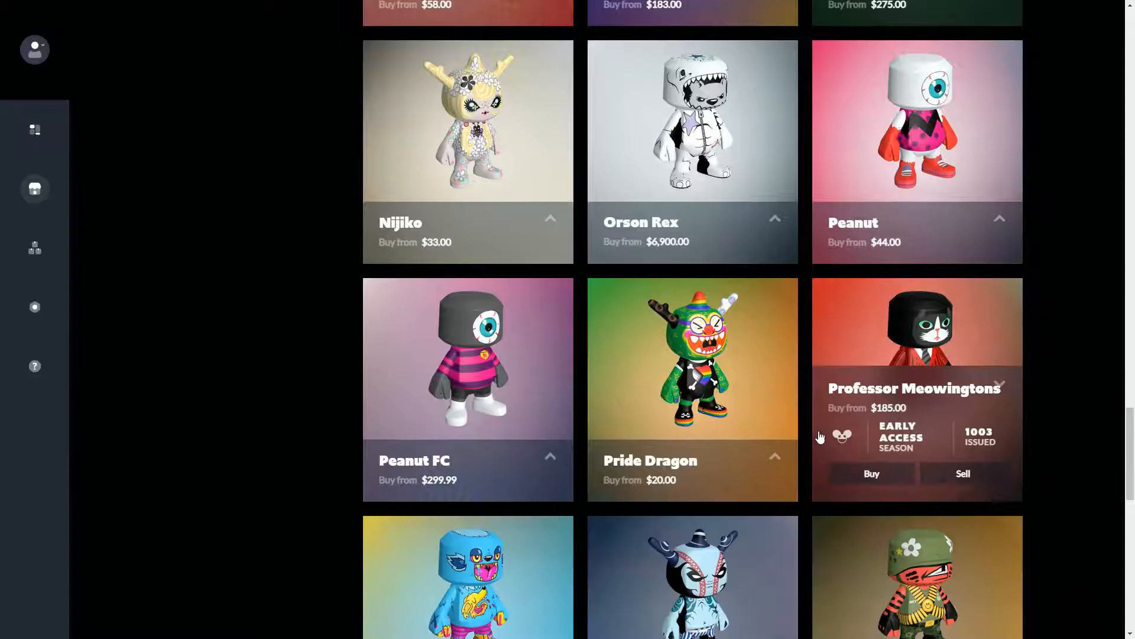
scroll(down, 3)
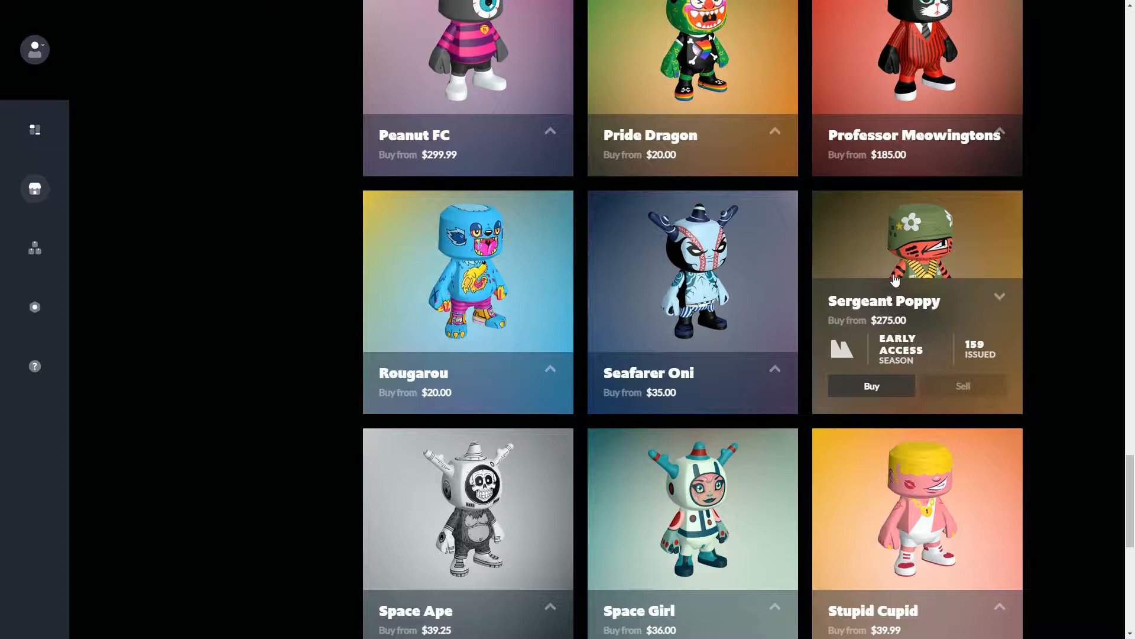
mouse_move(941, 272)
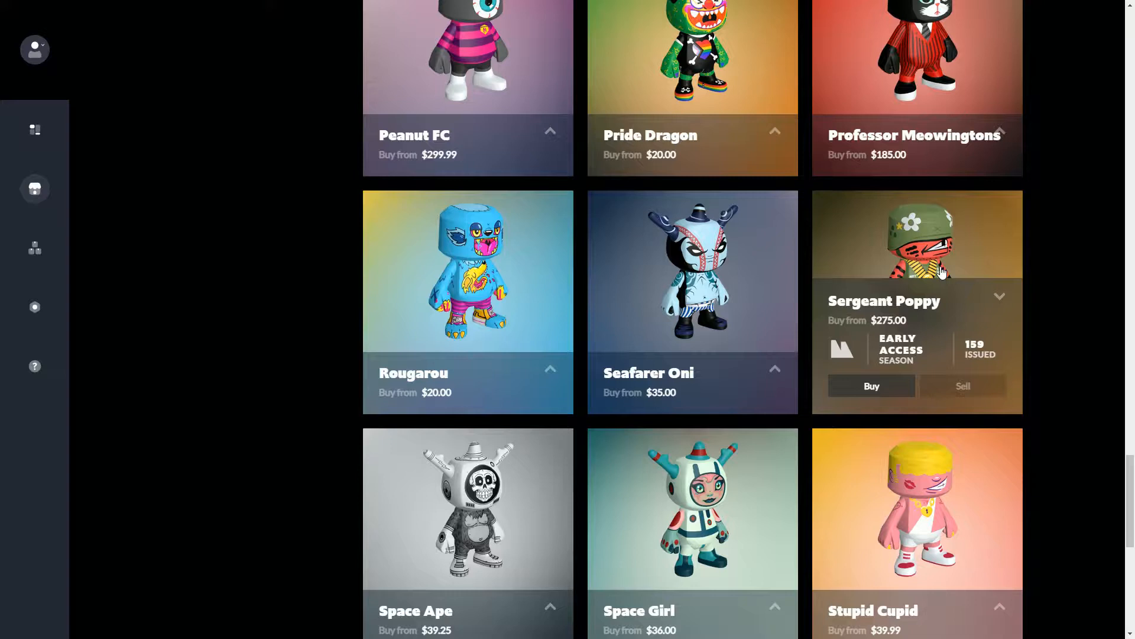
mouse_move(916, 233)
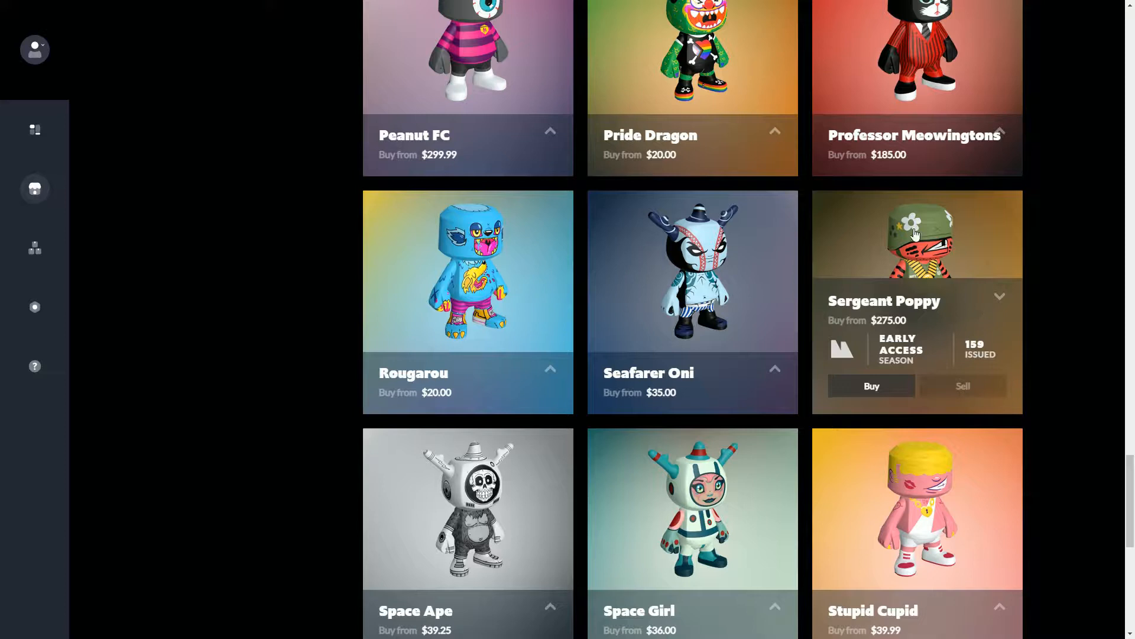
mouse_move(875, 328)
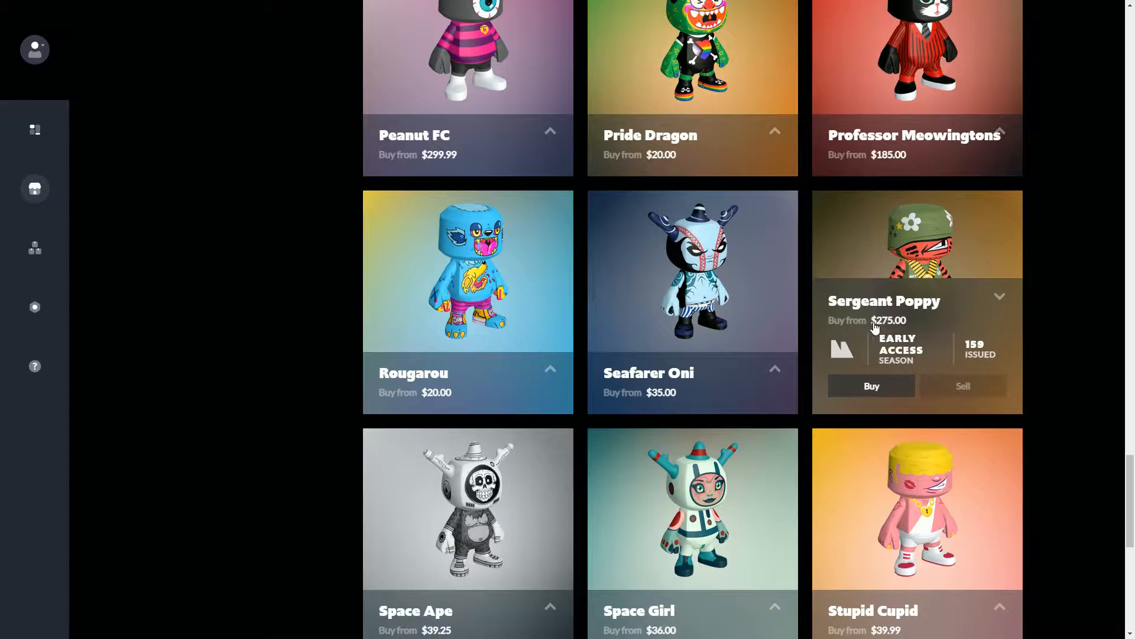
mouse_move(973, 251)
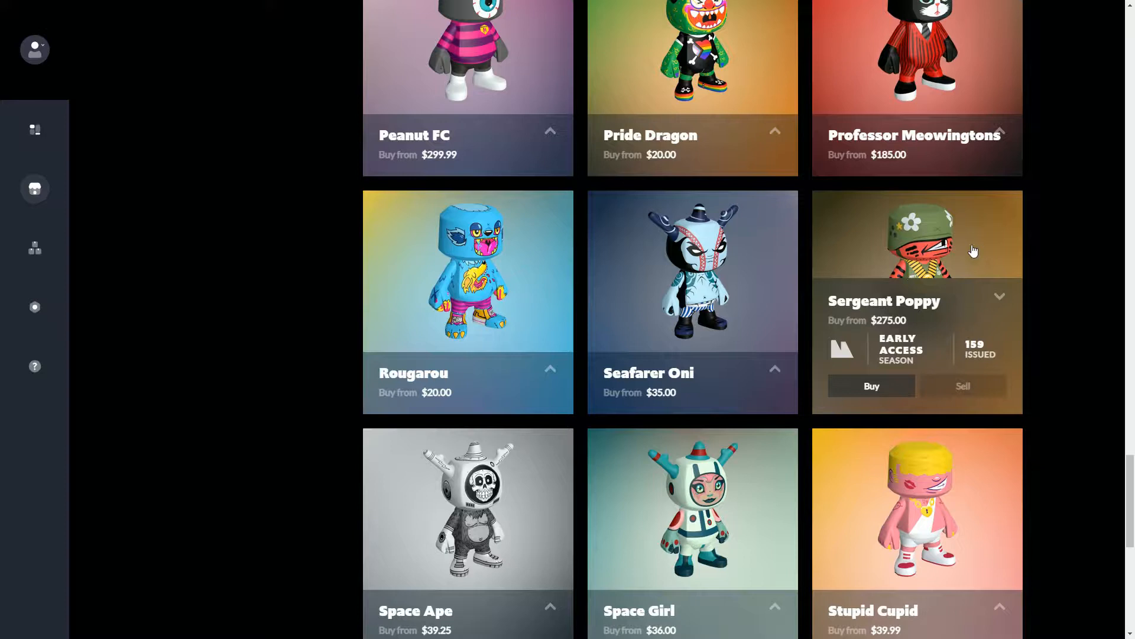
mouse_move(901, 335)
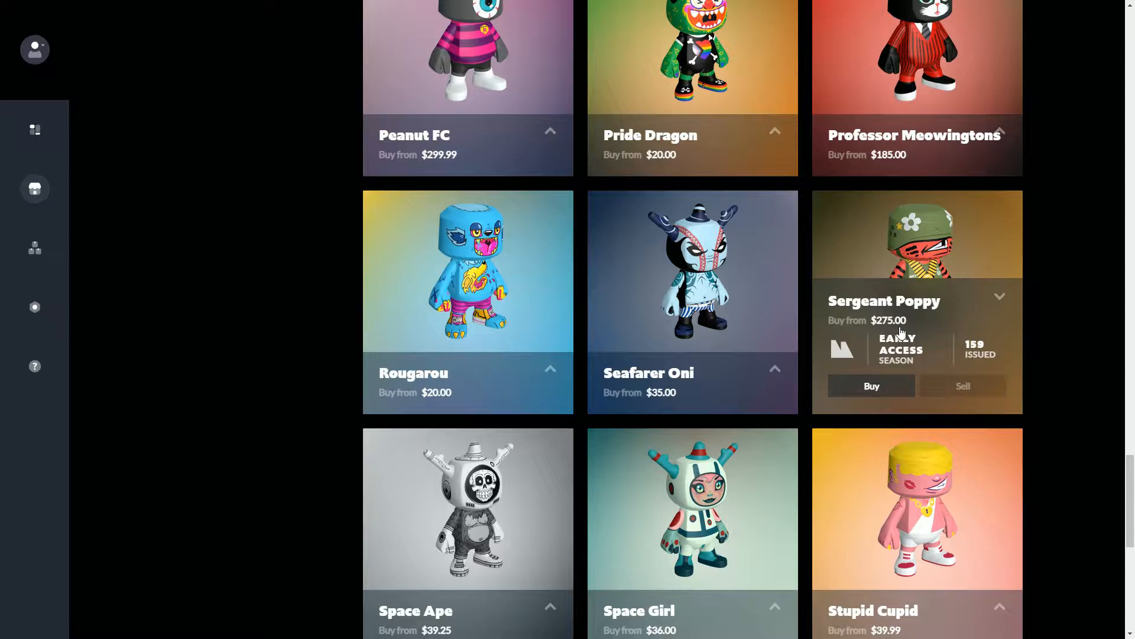
mouse_move(887, 253)
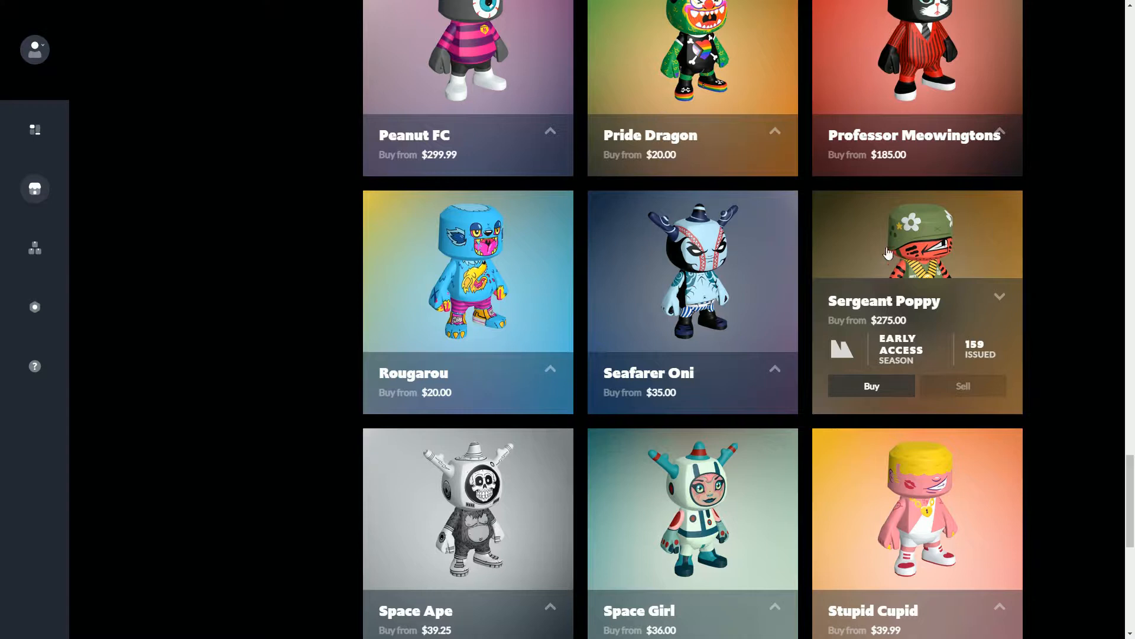
mouse_move(934, 279)
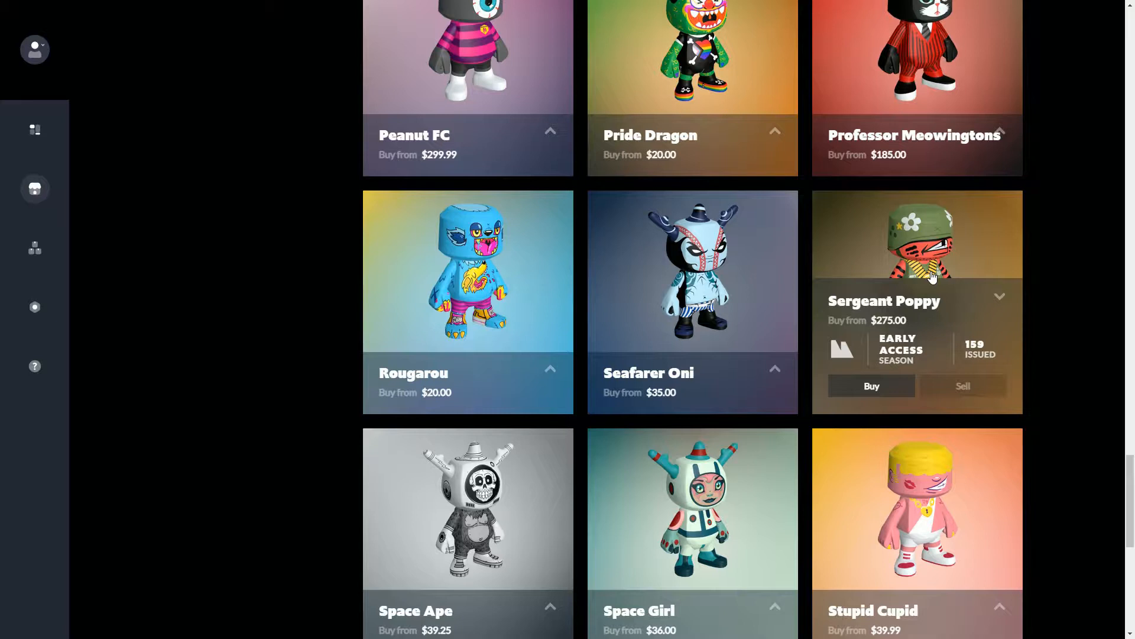
mouse_move(934, 333)
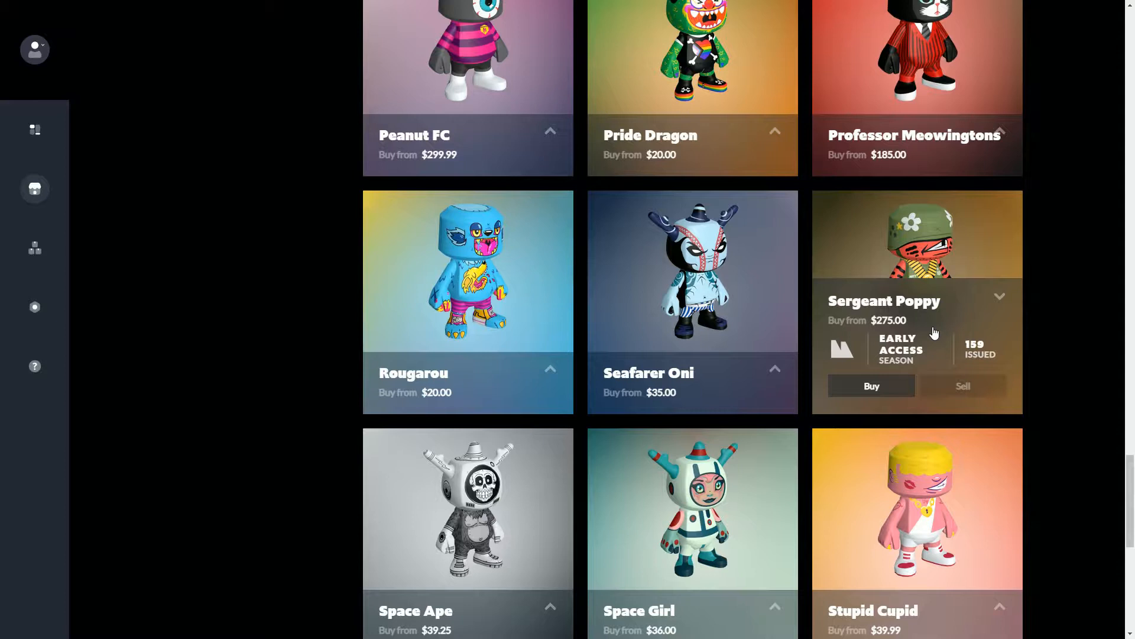
mouse_move(929, 359)
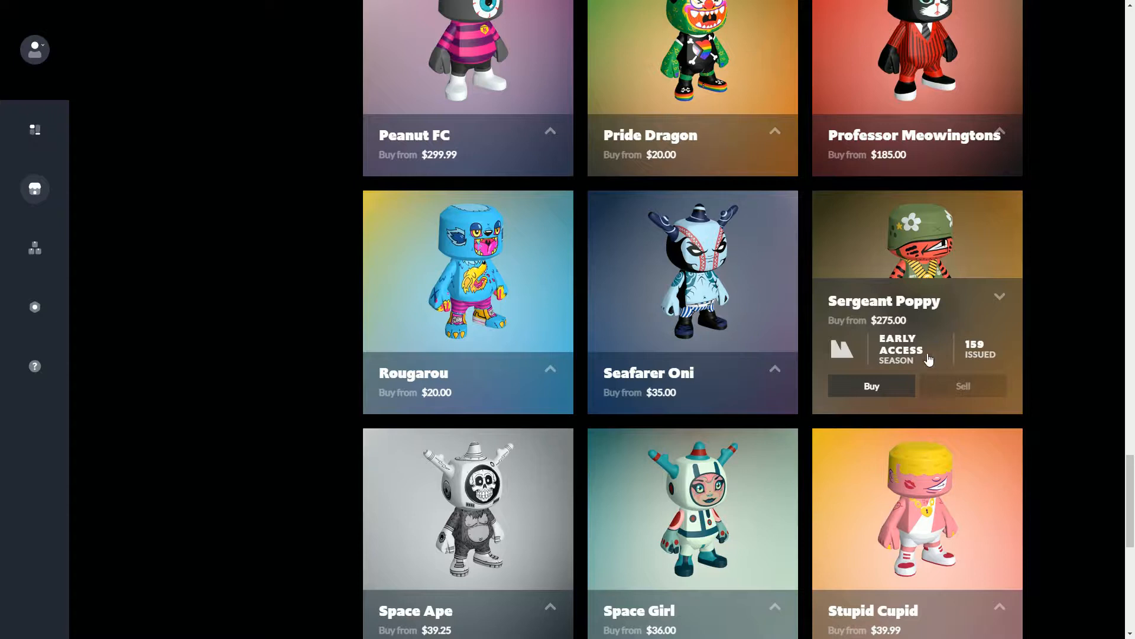
mouse_move(902, 297)
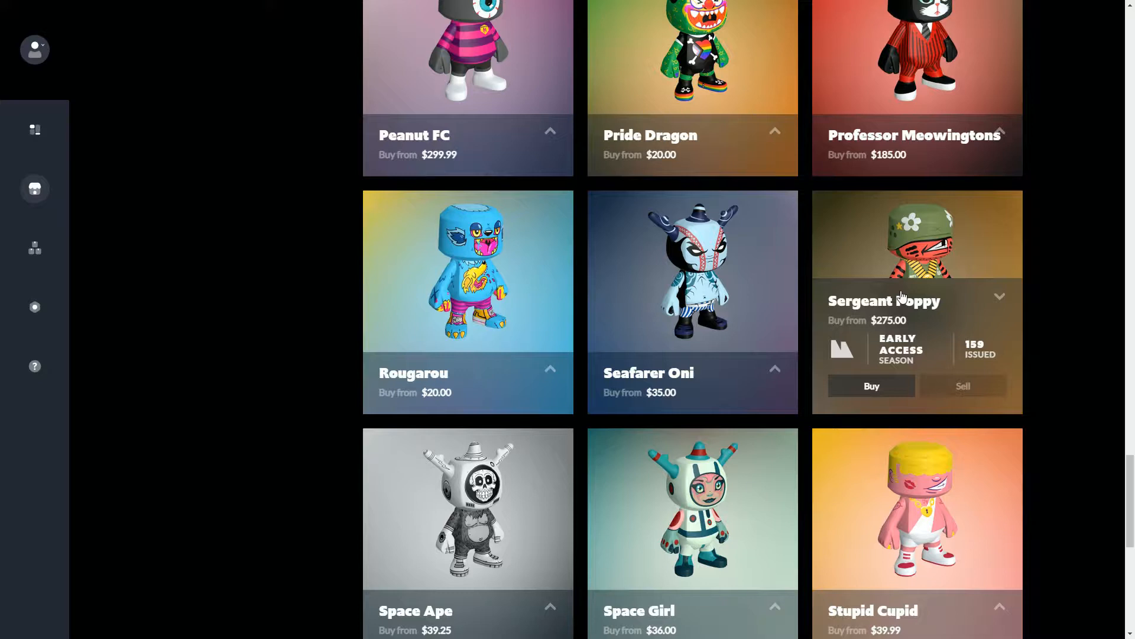
mouse_move(918, 292)
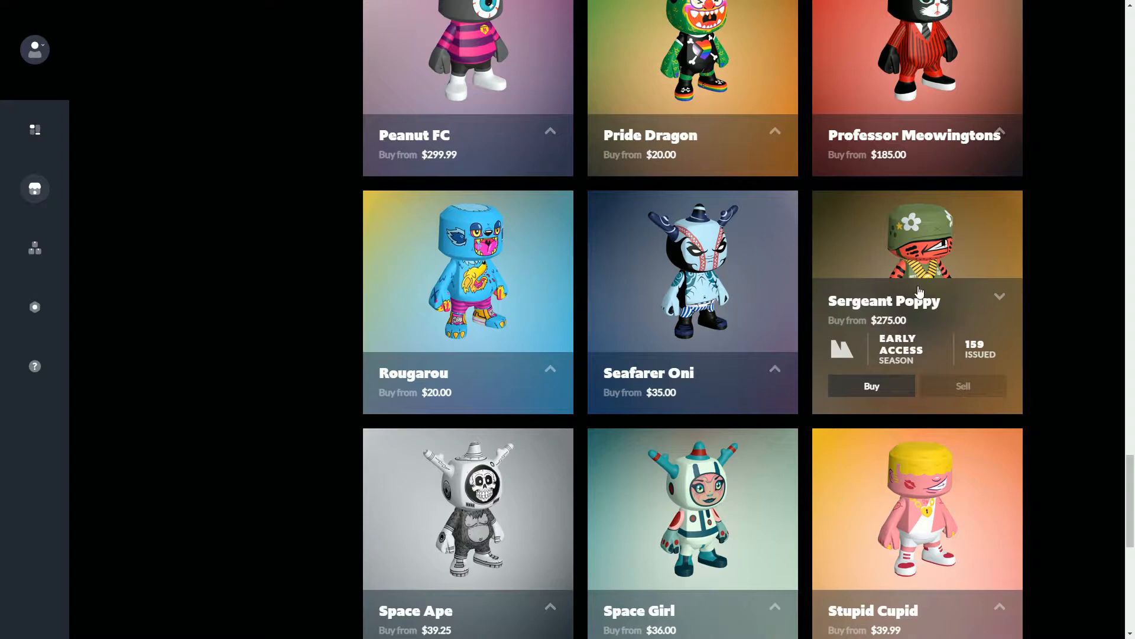
mouse_move(915, 244)
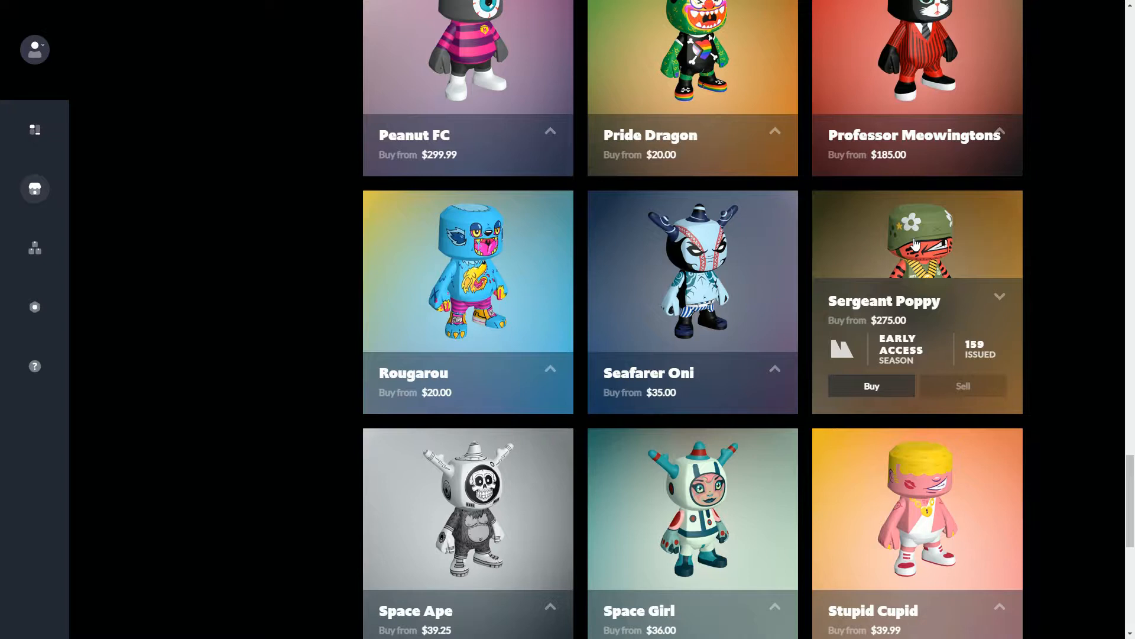
mouse_move(951, 323)
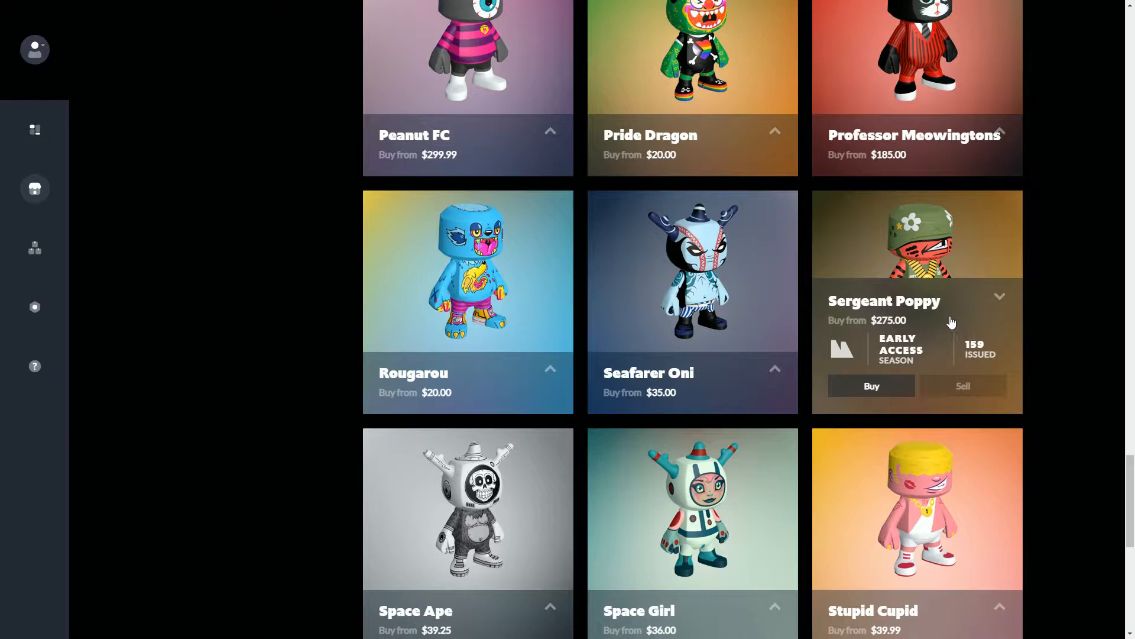
mouse_move(902, 242)
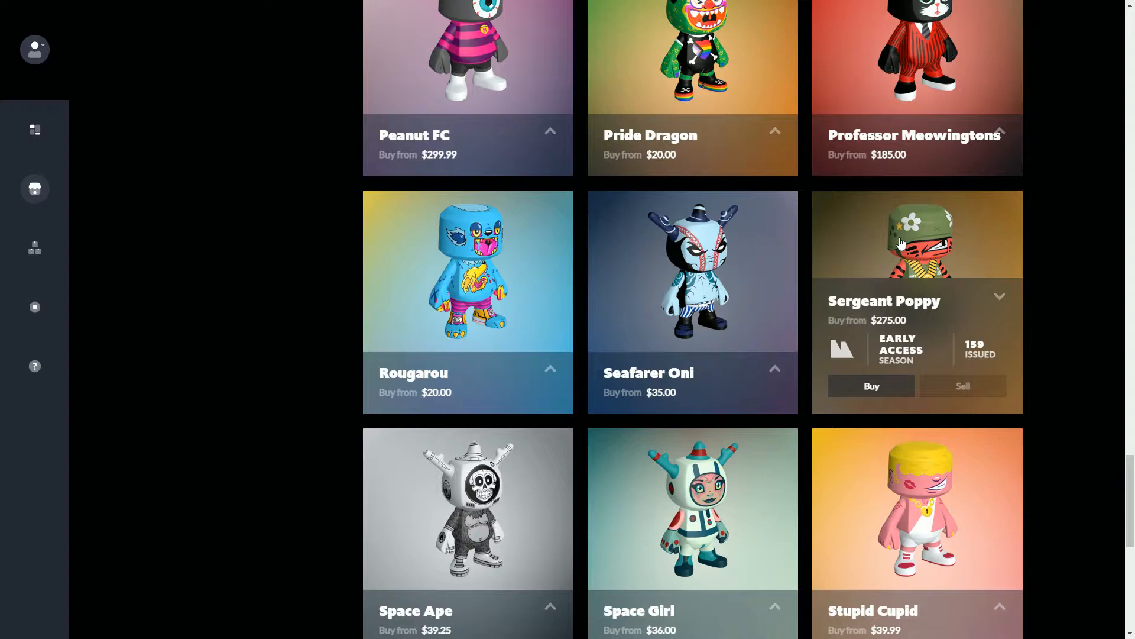
mouse_move(896, 315)
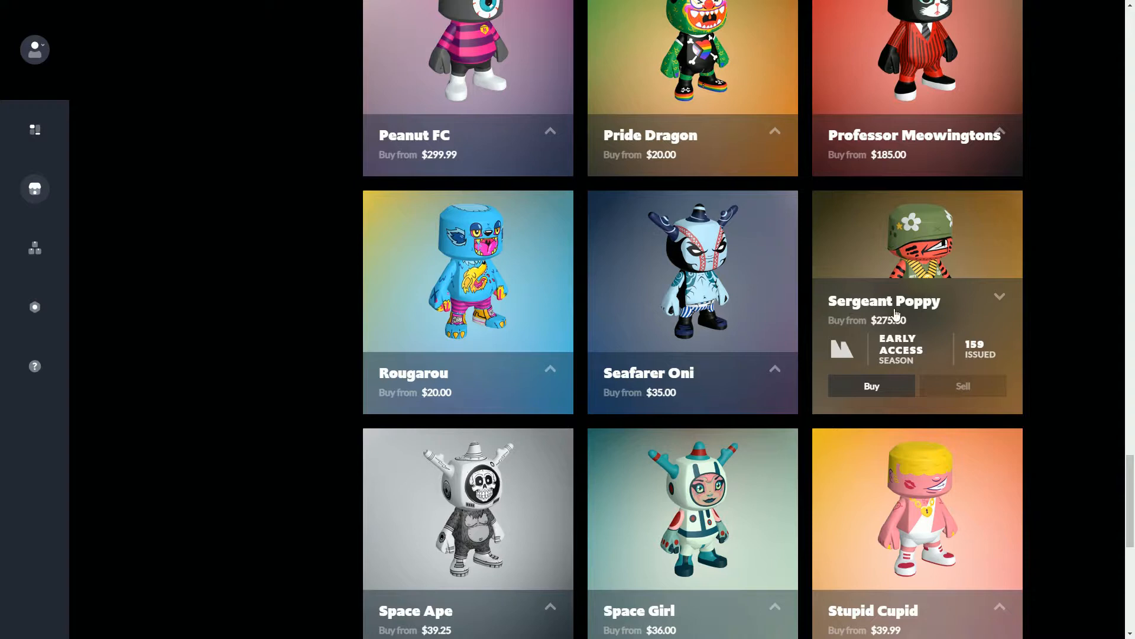
mouse_move(908, 277)
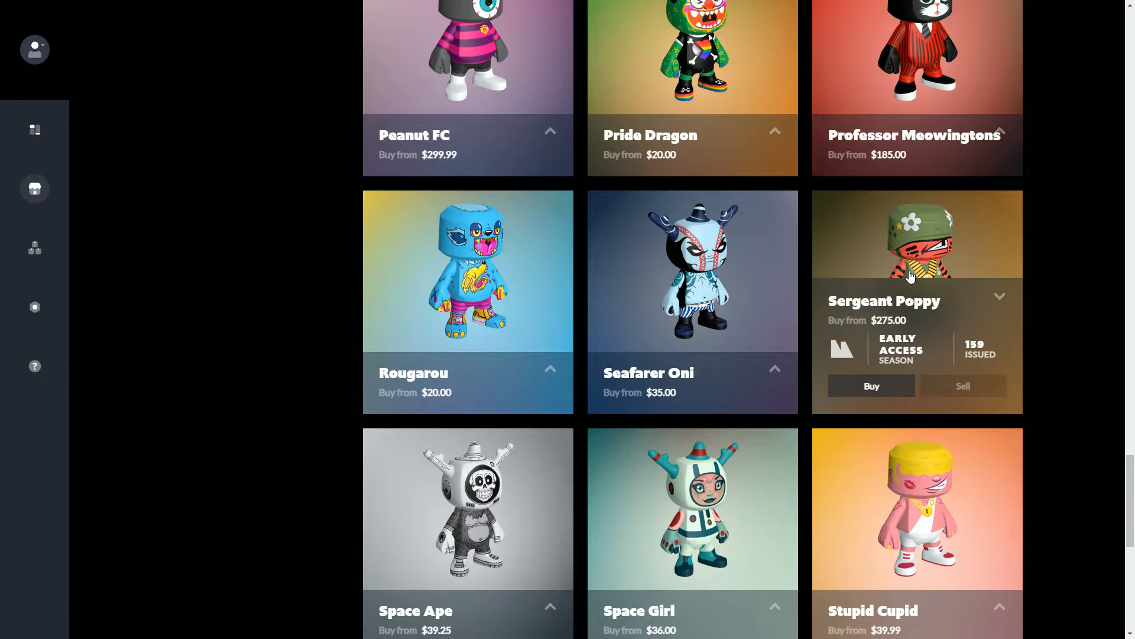